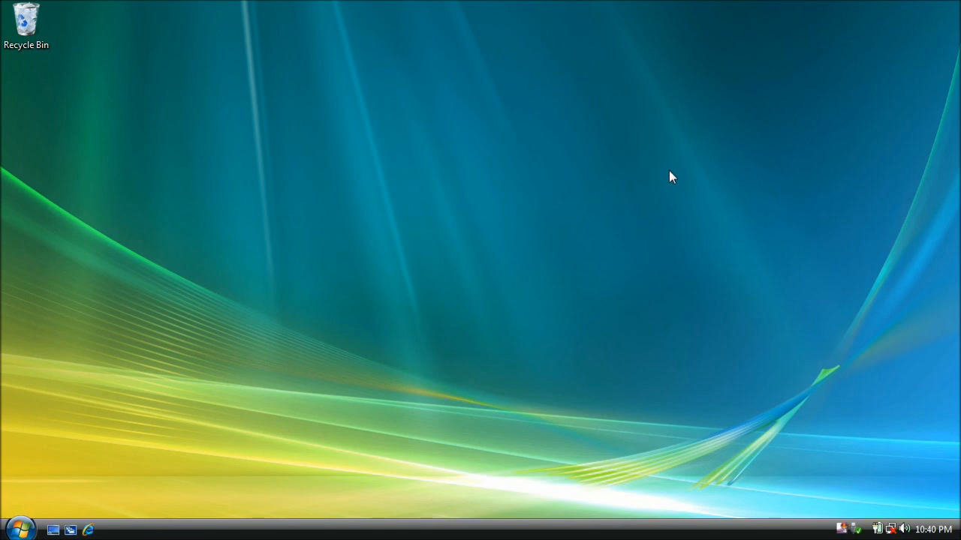
Launch Microsoft Visual C# 2010 Express from Start > All Programs
click(21, 528)
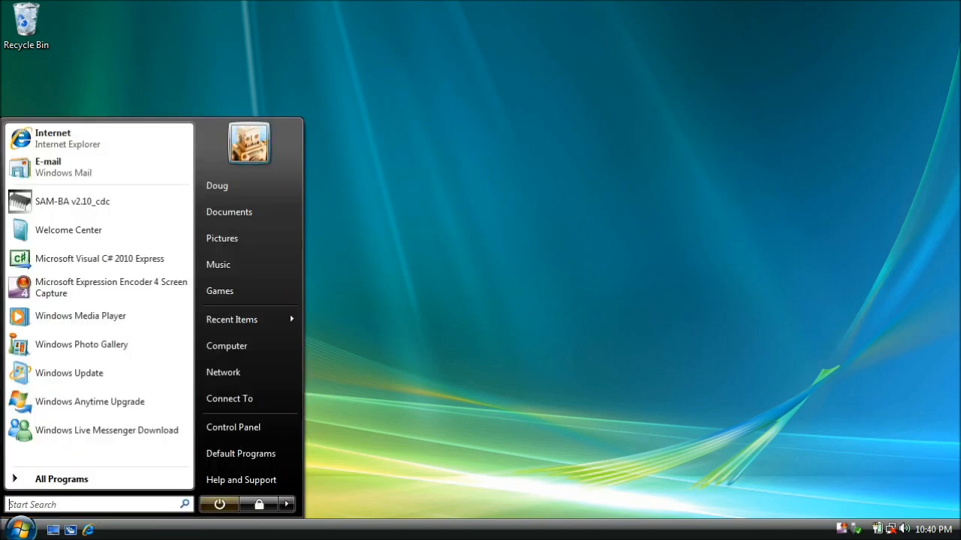
click(61, 479)
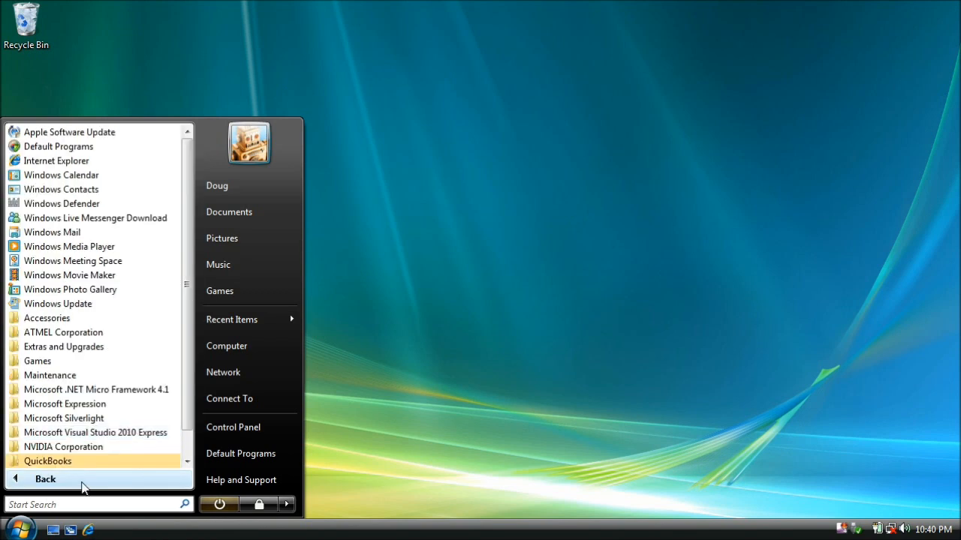
click(96, 433)
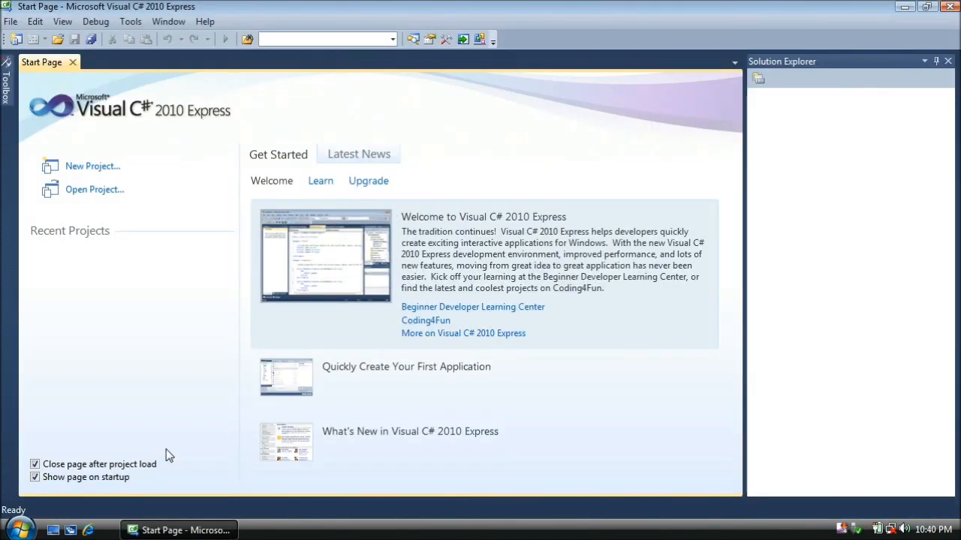
Start a new project using the Micro Framework Netduino Application template
click(93, 166)
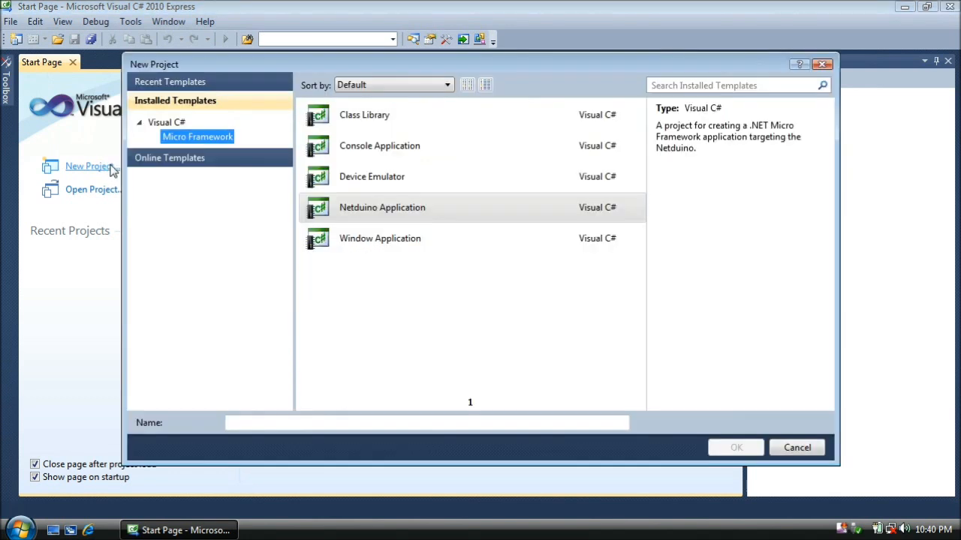
click(382, 207)
text(ButtonApp)
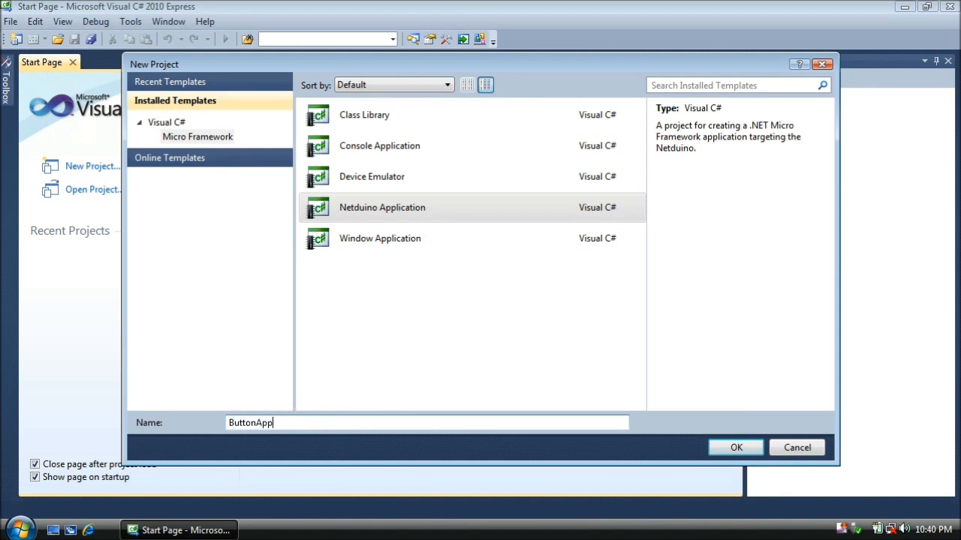
mouse_move(736, 447)
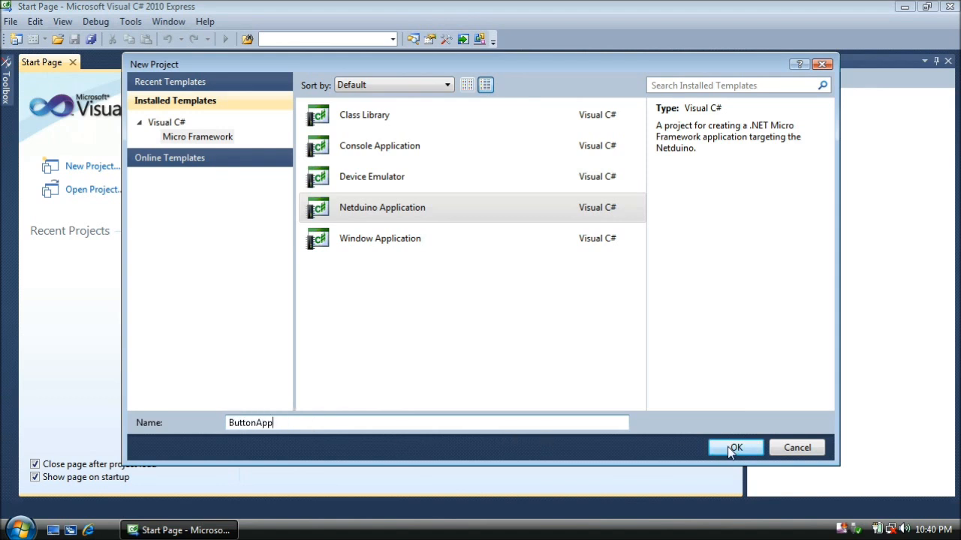
Create the ButtonApp project and bring up Program.cs from Solution Explorer
click(736, 447)
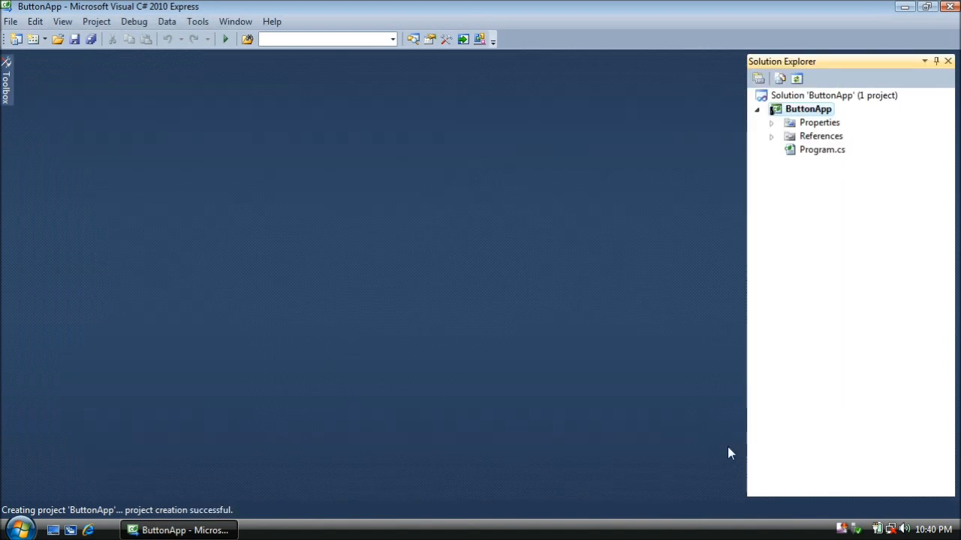
mouse_move(843, 156)
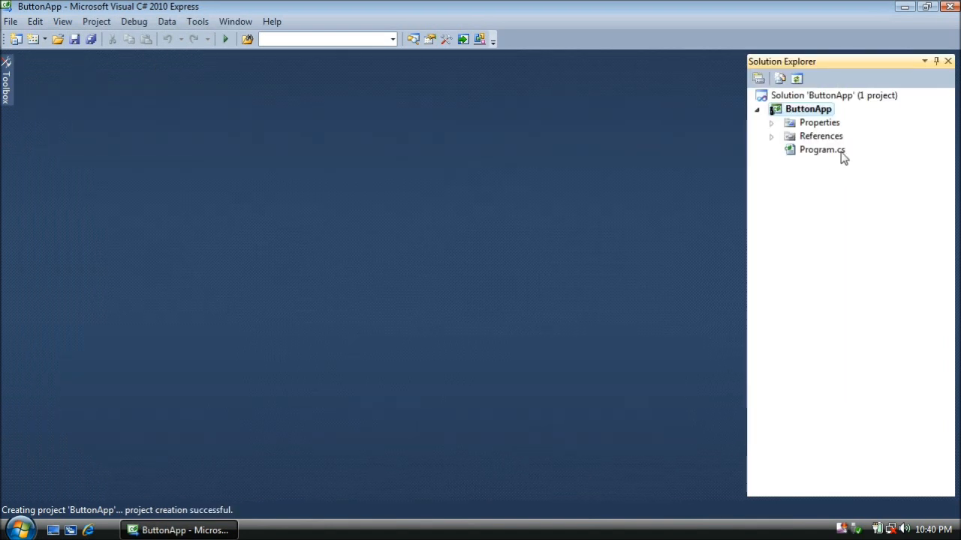
click(823, 150)
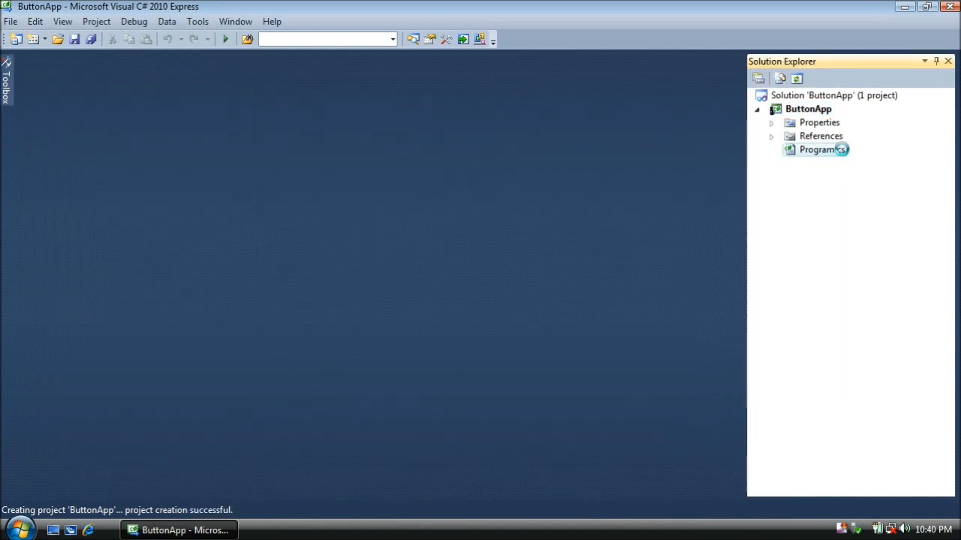
double_click(816, 150)
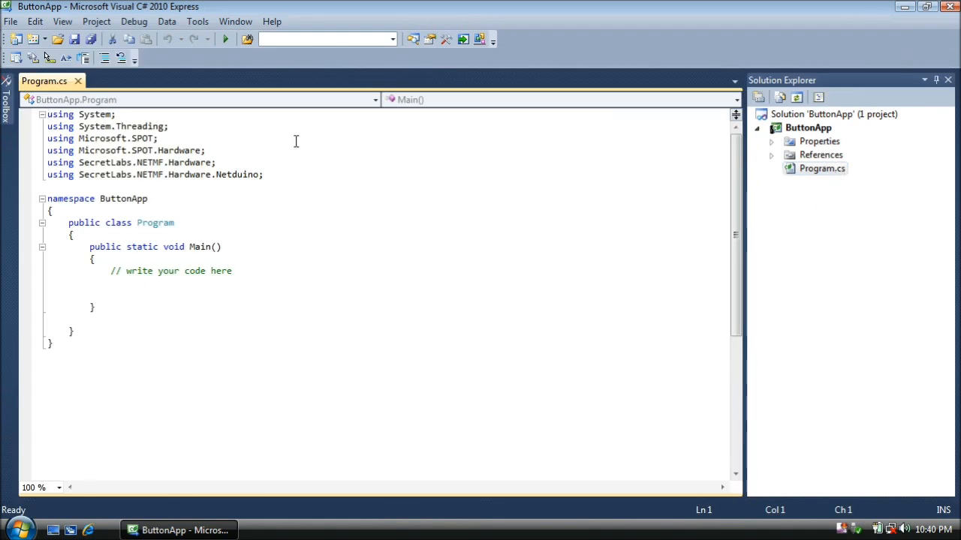
mouse_move(139, 291)
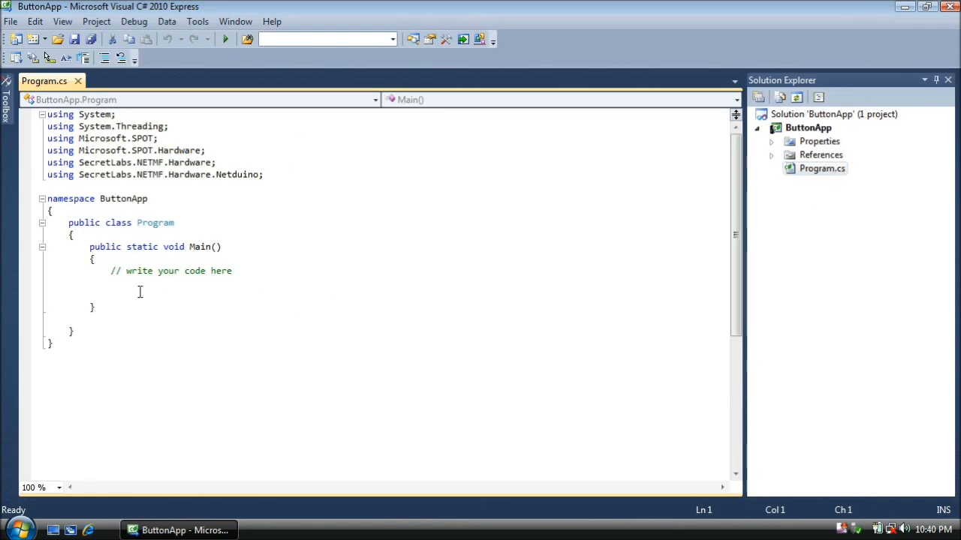
Declare OutputPort led = new OutputPort(Pins.ONBOARD_LED, false); inside Main
click(112, 282)
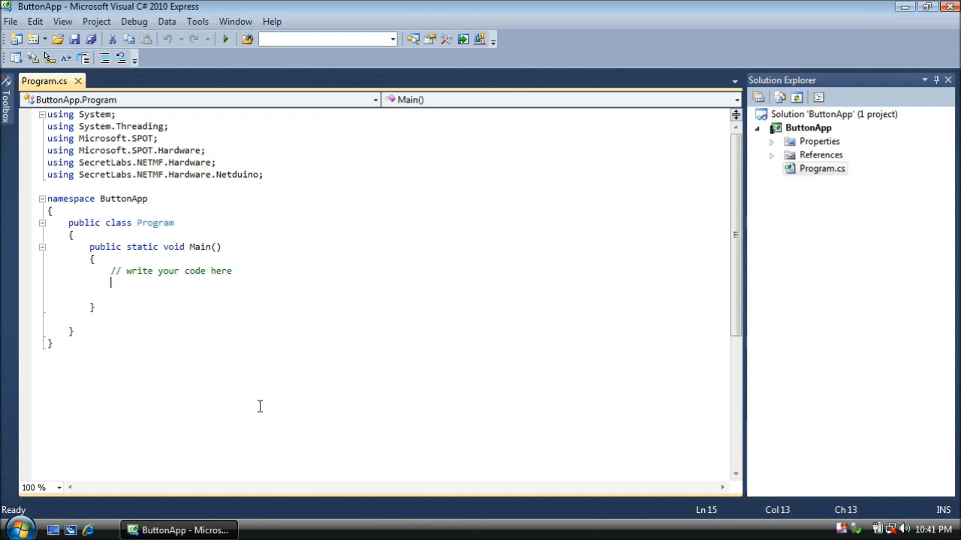
text(OutputPort led = n)
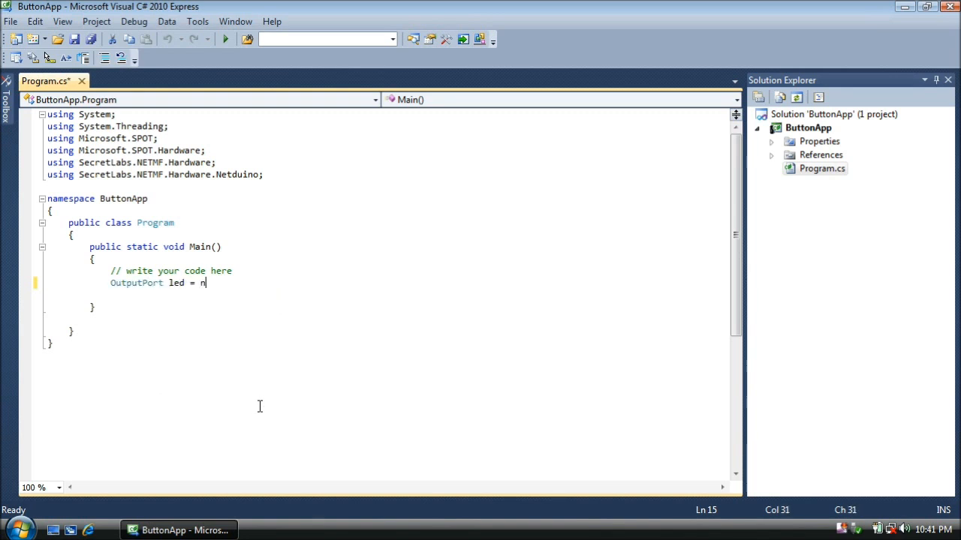
text(ew OutputPort(Pins.ONBOARD_LED,)
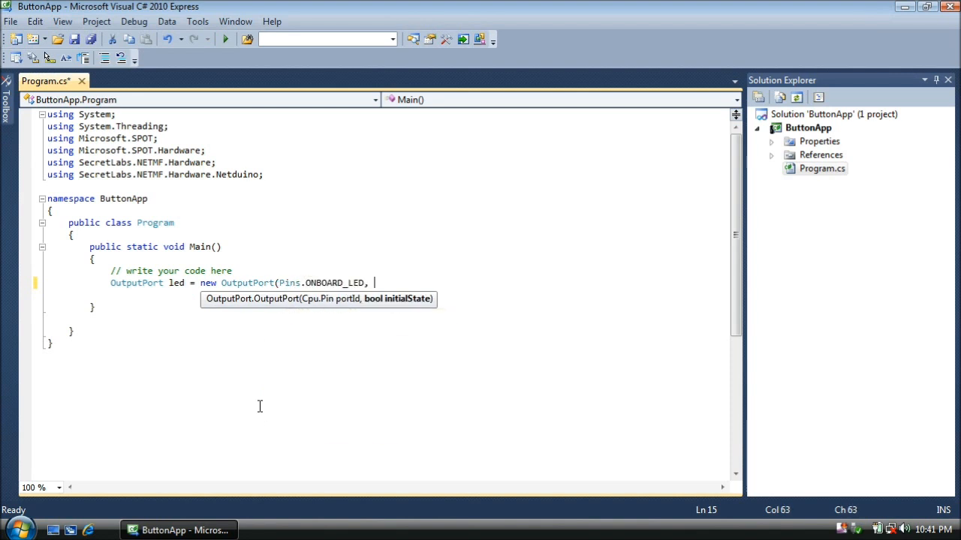
text(false);)
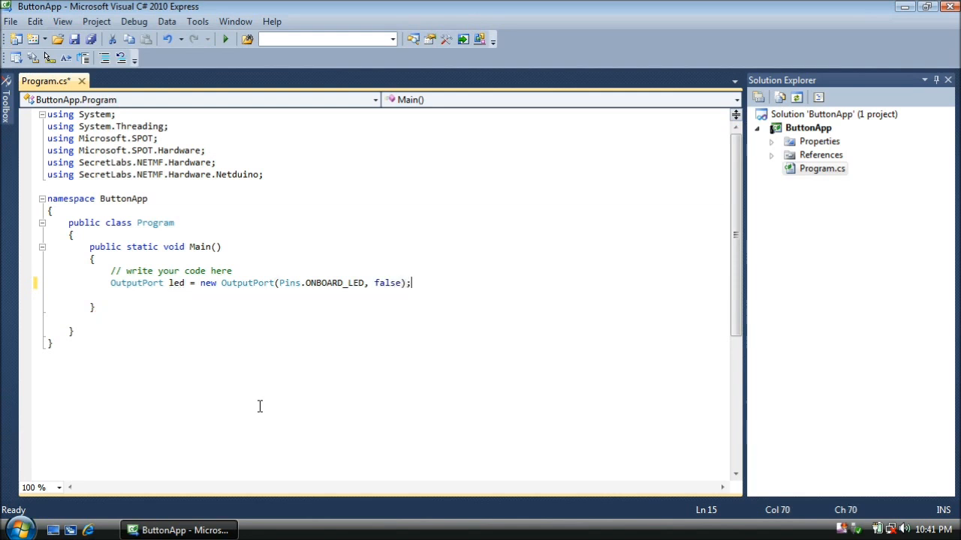
key(Return)
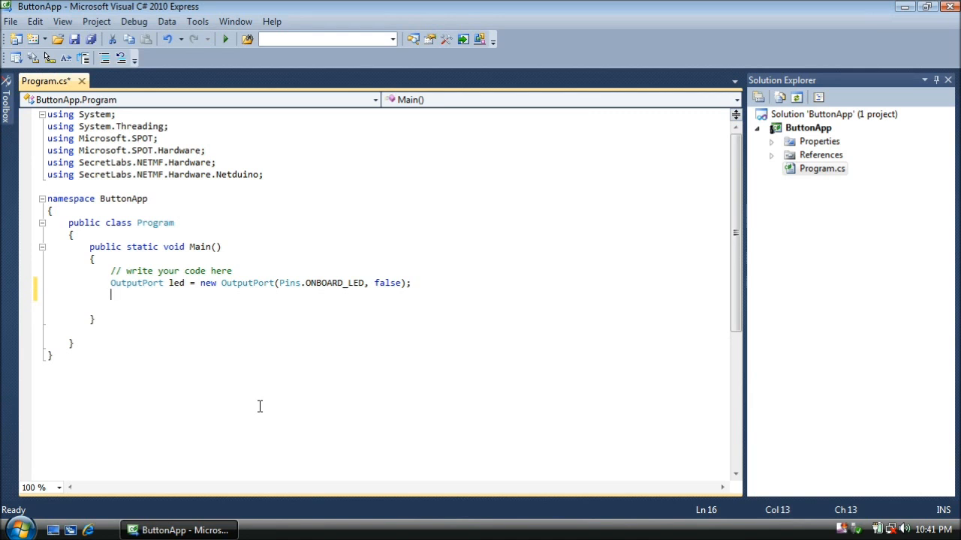
Declare InputPort button on Pins.ONBOARD_SW1 with false glitch filter and Port.ResistorMode.Disabled
text(InputPort b)
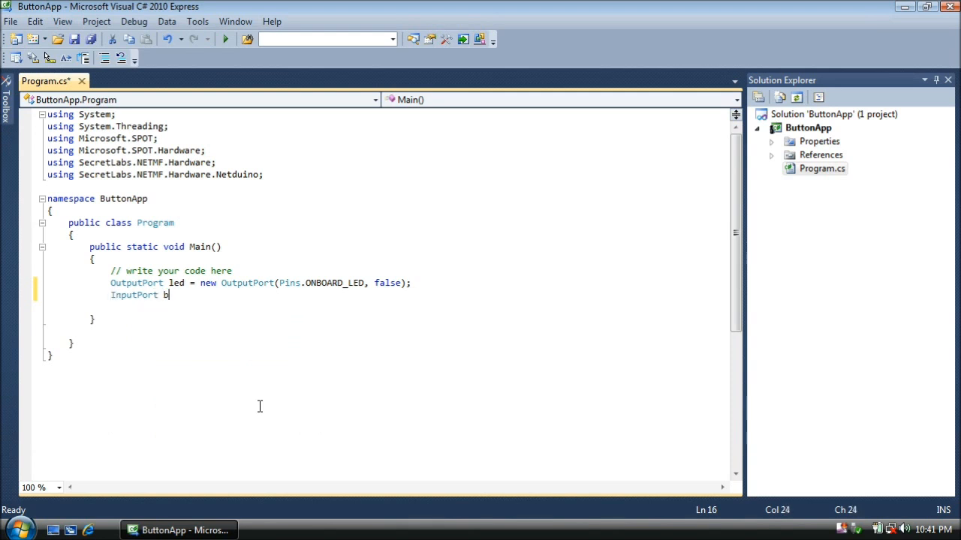
text(utton = new InputPor)
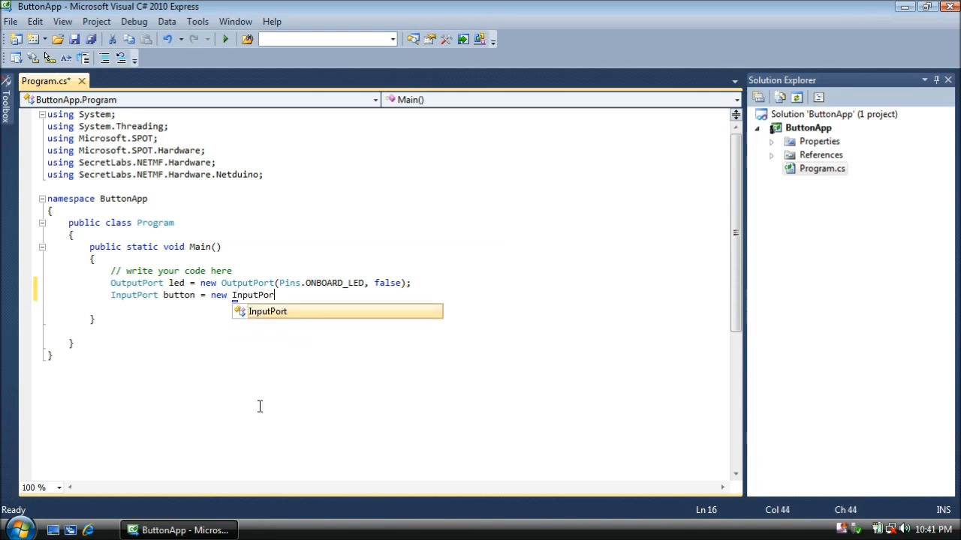
text(t(Pins)
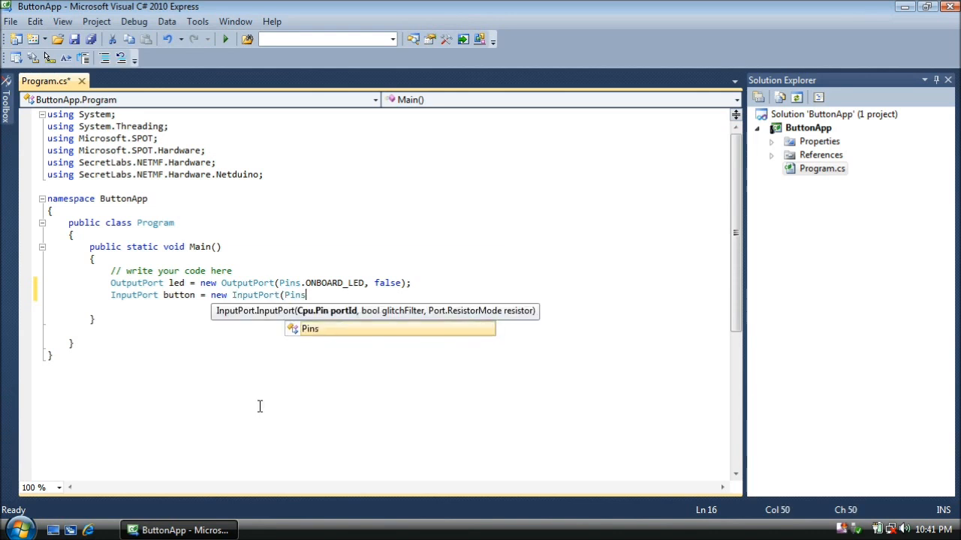
text(.ONBOARD_SW1, false,)
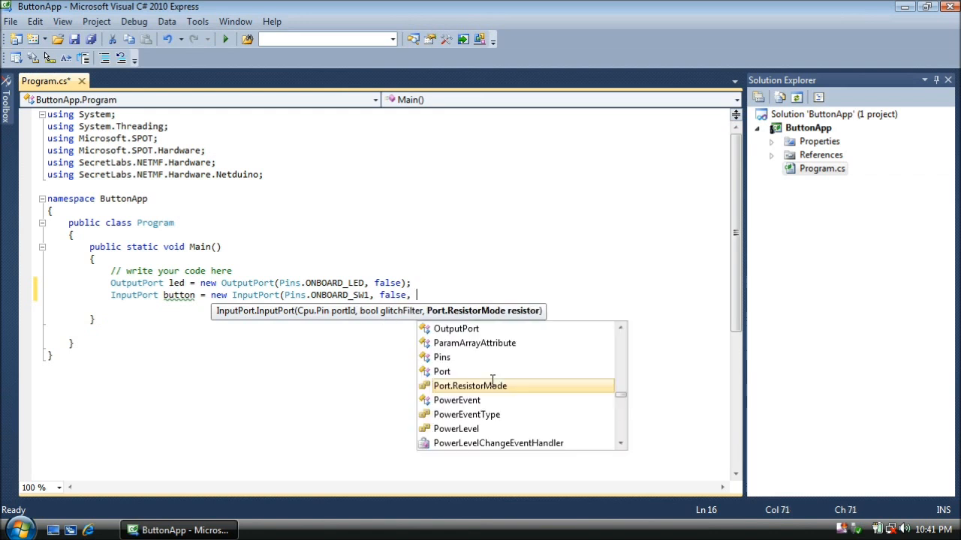
mouse_move(470, 386)
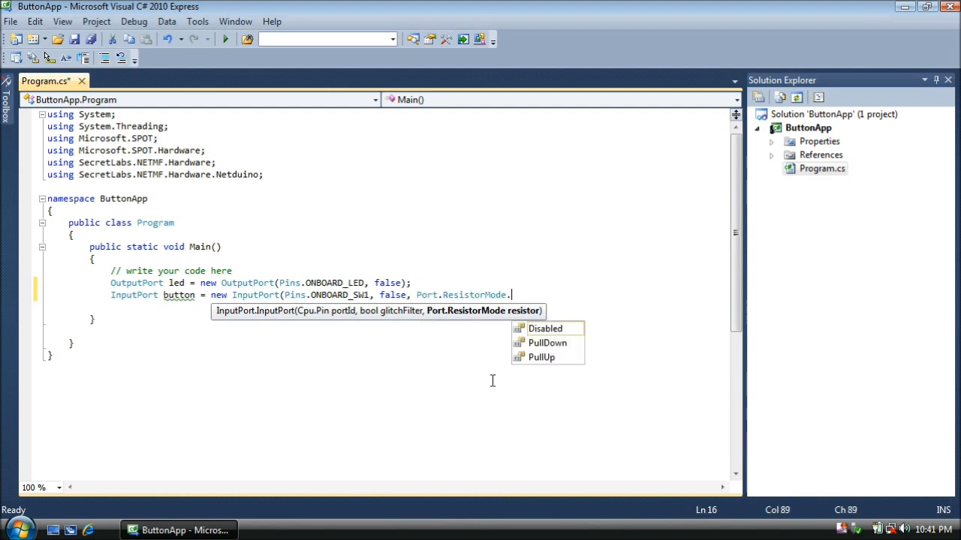
text(d);)
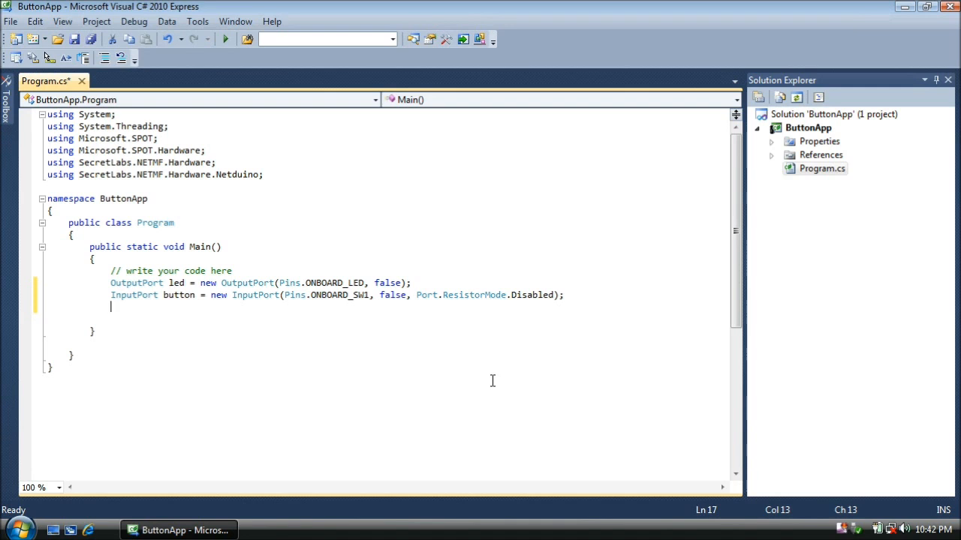
Declare bool buttonState = false; after the port declarations
text(bool)
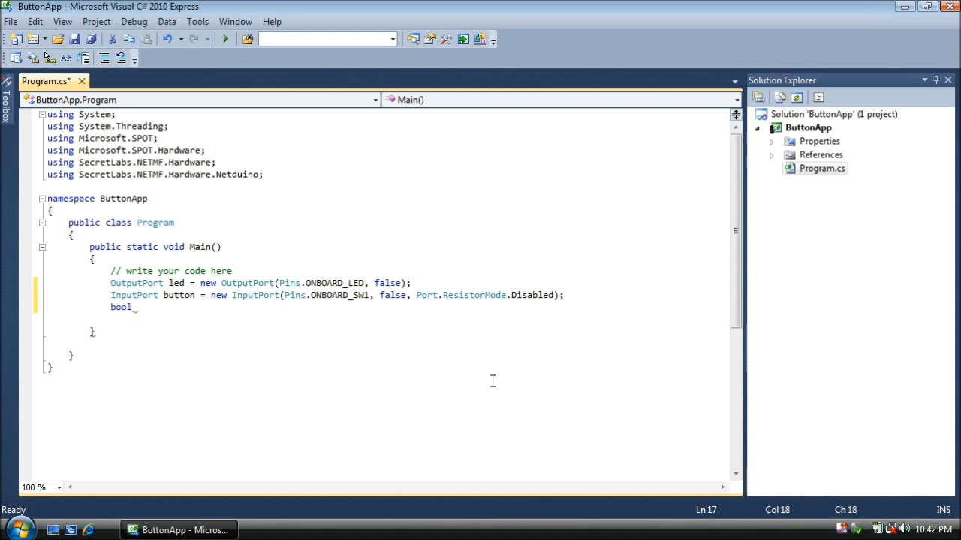
text(buttons)
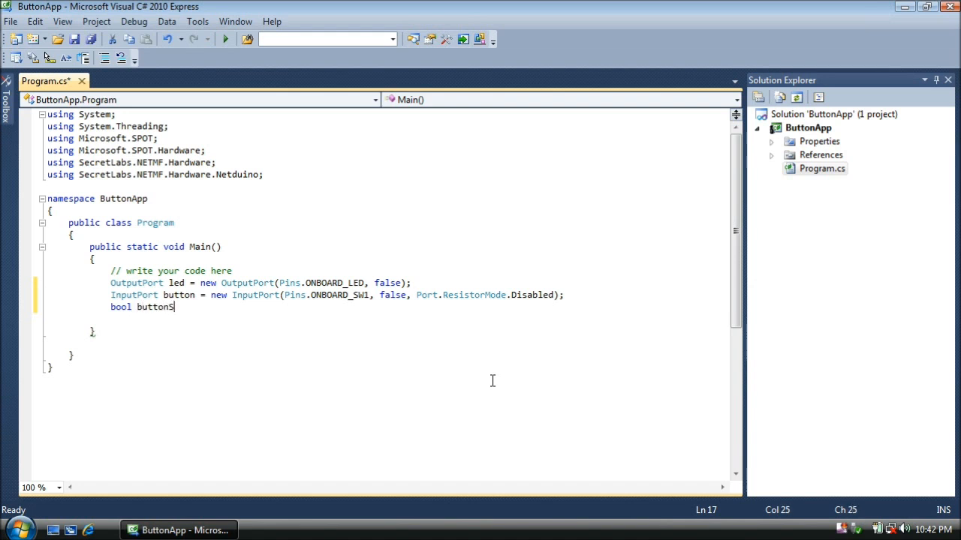
text(State = false;)
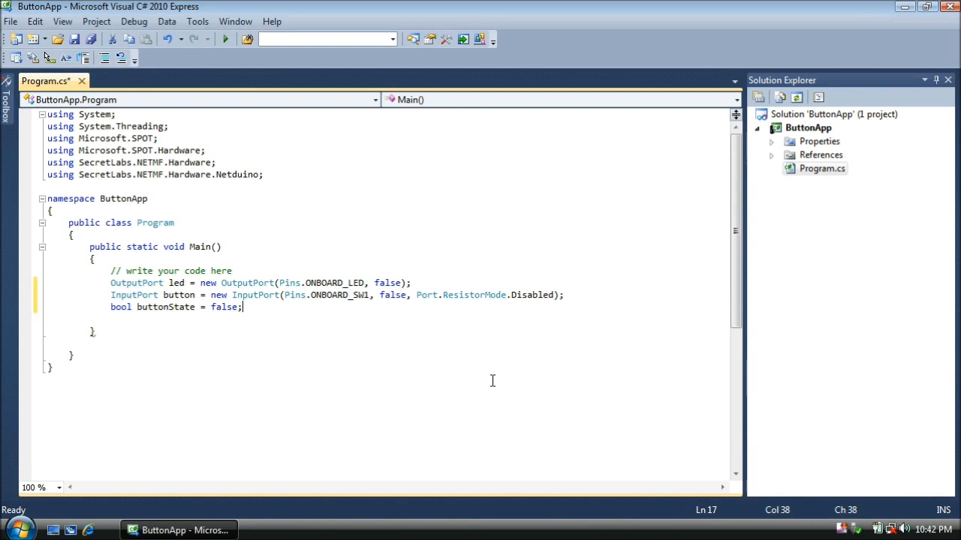
key(enter)
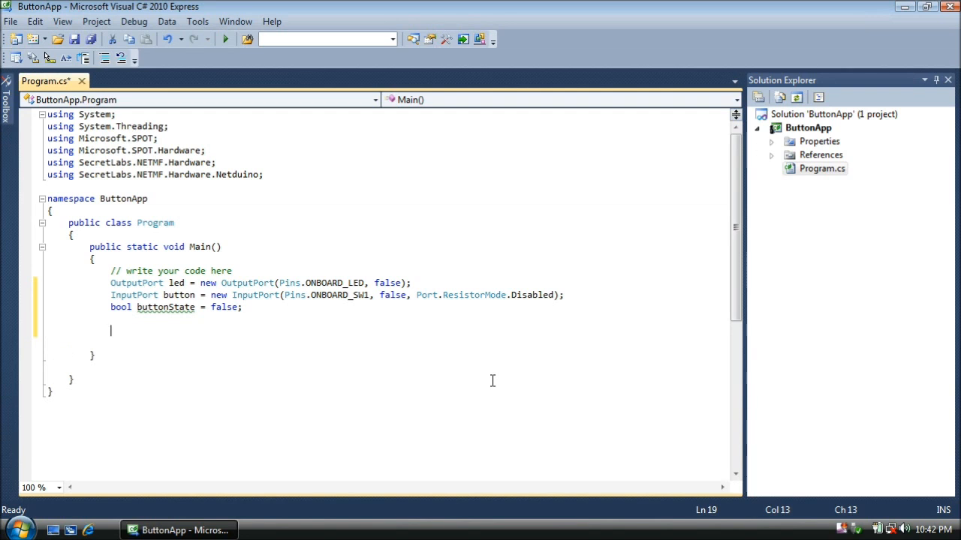
Add an empty while (true) loop with braces and place the cursor in its body
text(while (true)
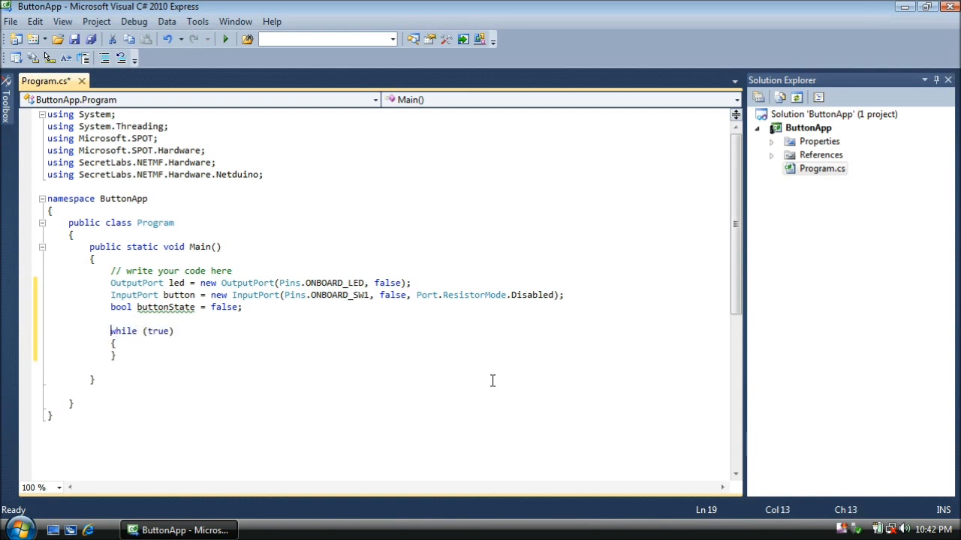
click(149, 332)
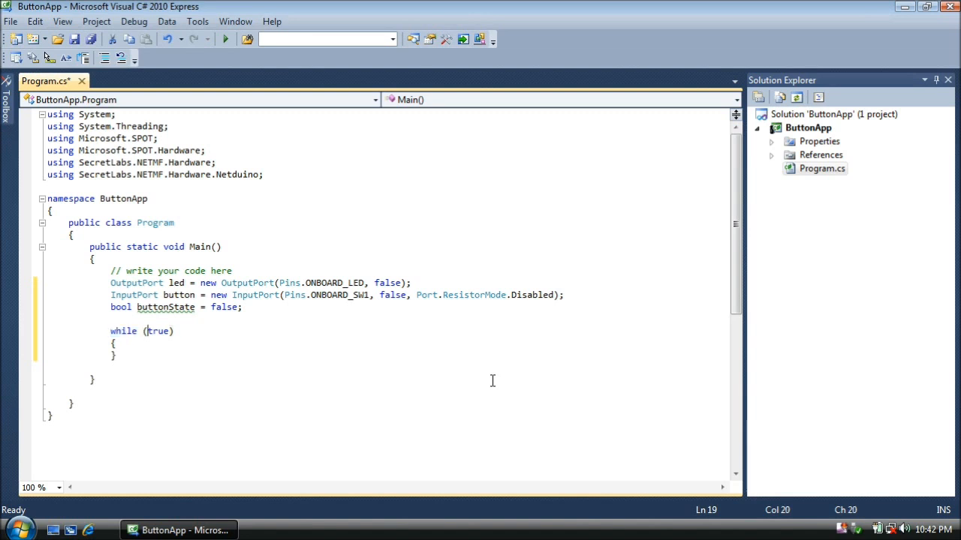
double_click(158, 332)
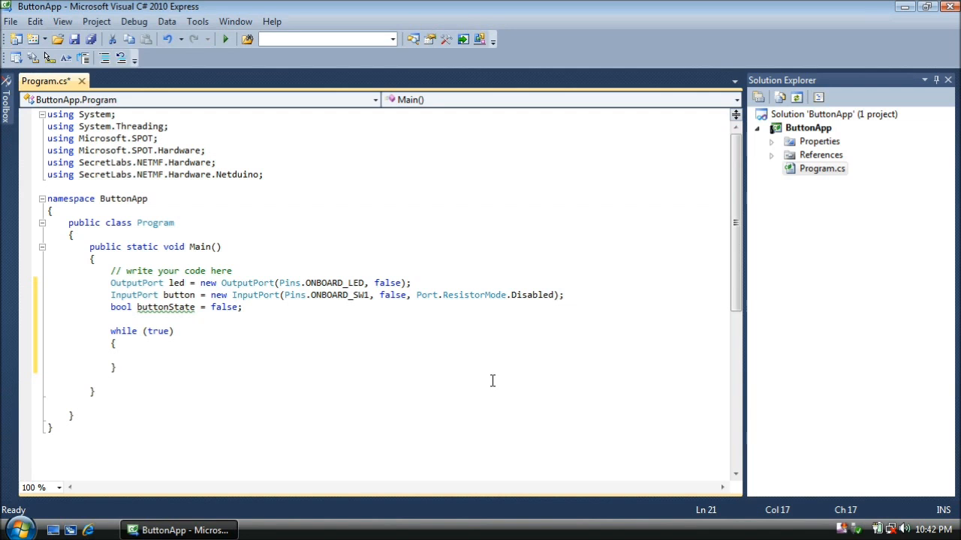
click(132, 354)
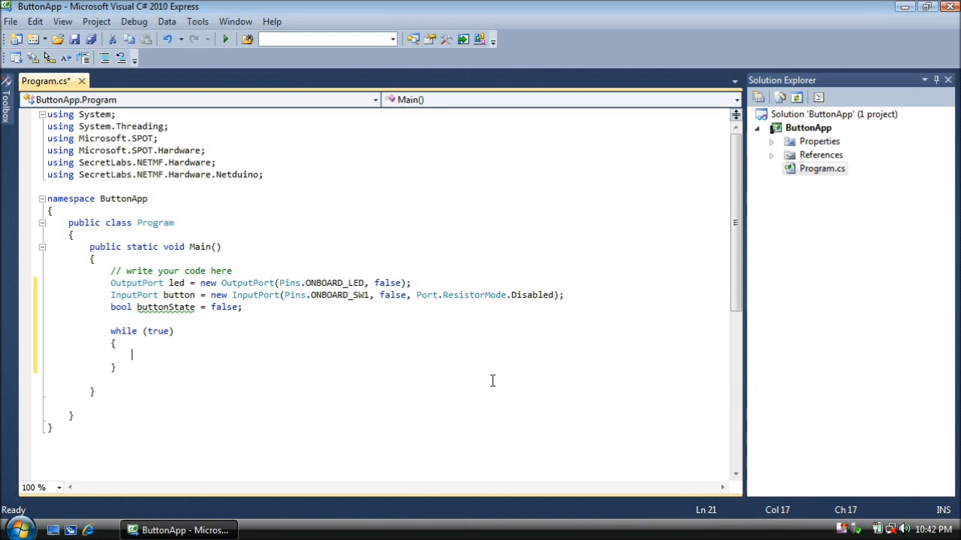
Write buttonState = button.Read(); and led.Write(buttonState); inside the loop
text(bu)
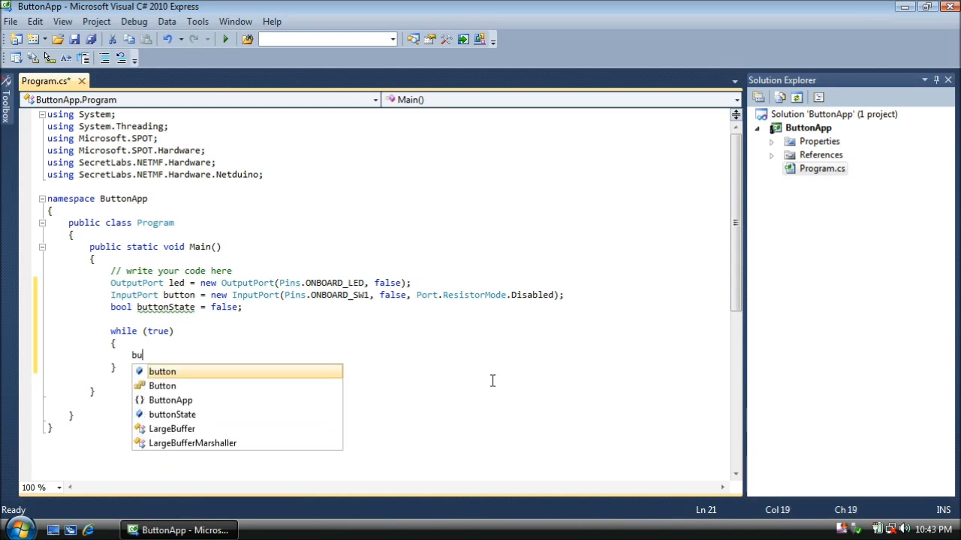
text(tton)
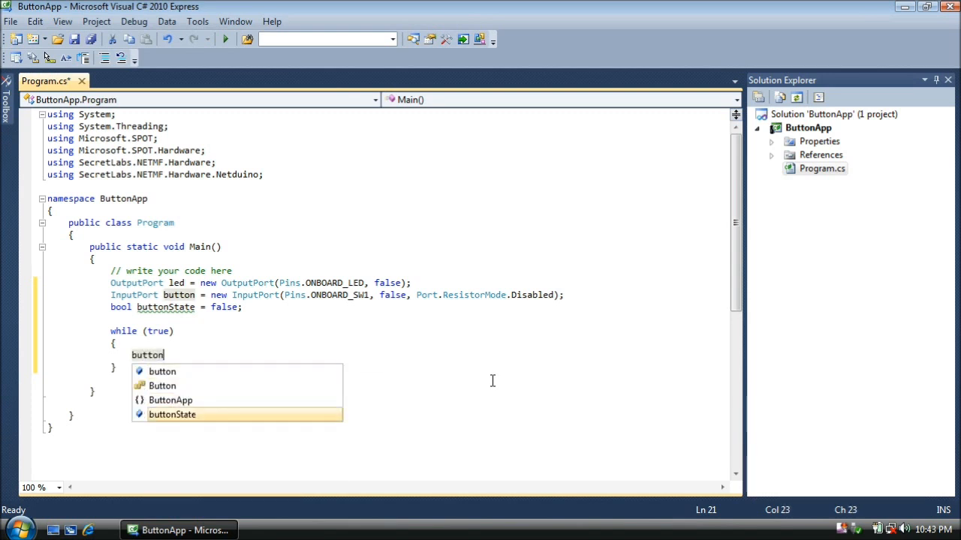
text(State = button.Read();)
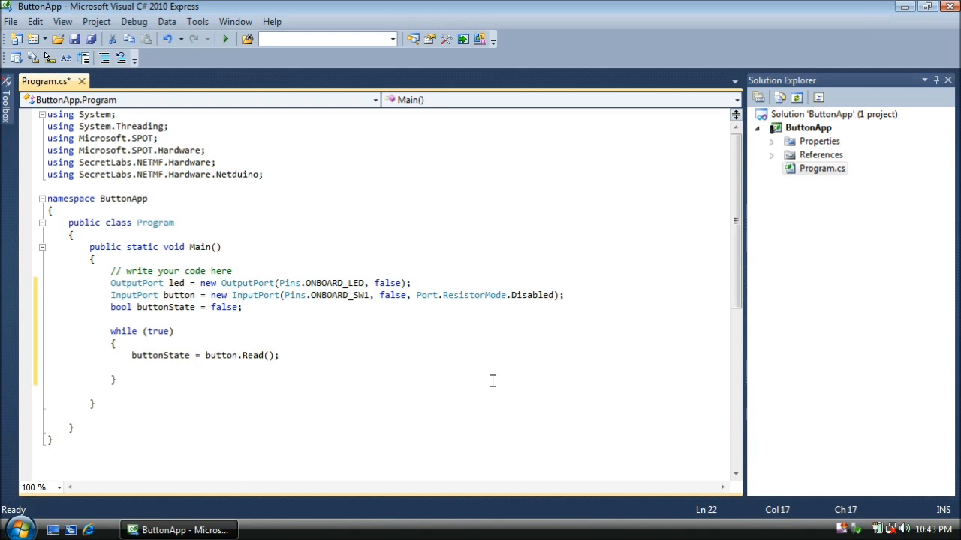
text(led.Write()
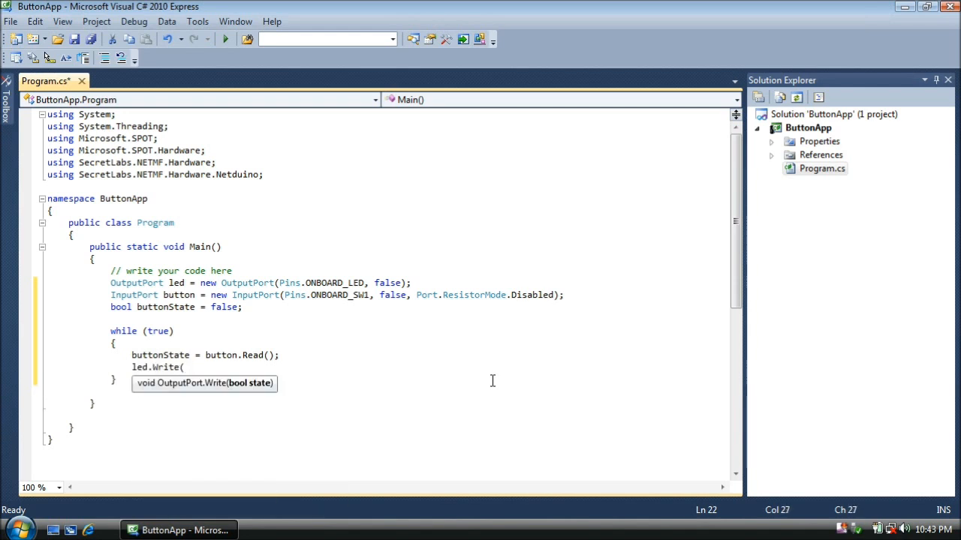
text(buttonState);)
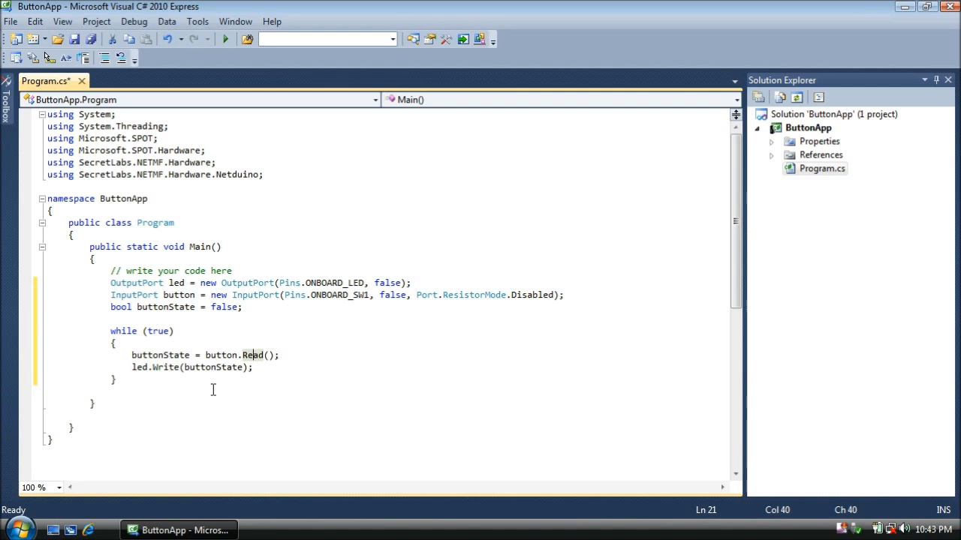
mouse_move(218, 366)
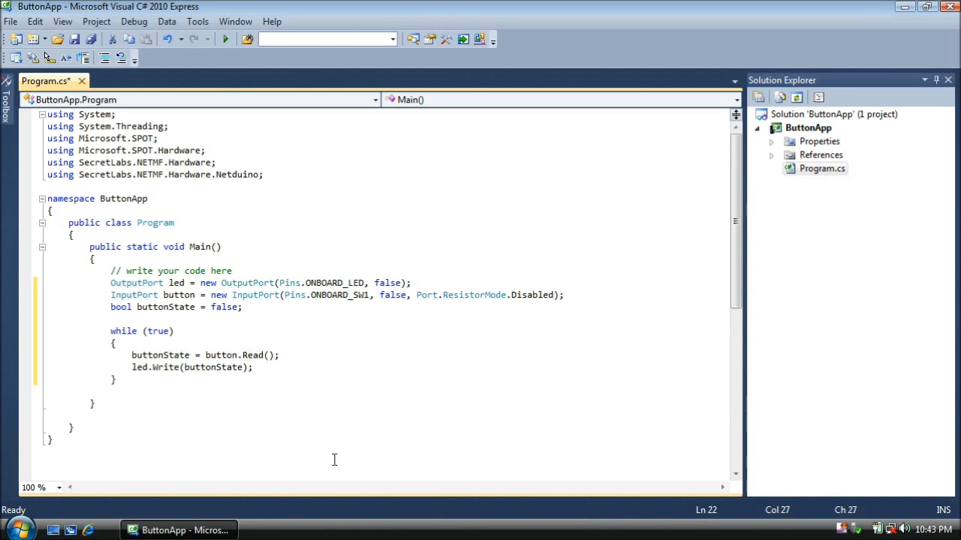
Change the LED write to led.Write(!buttonState); so the inverted state is sent
text(!)
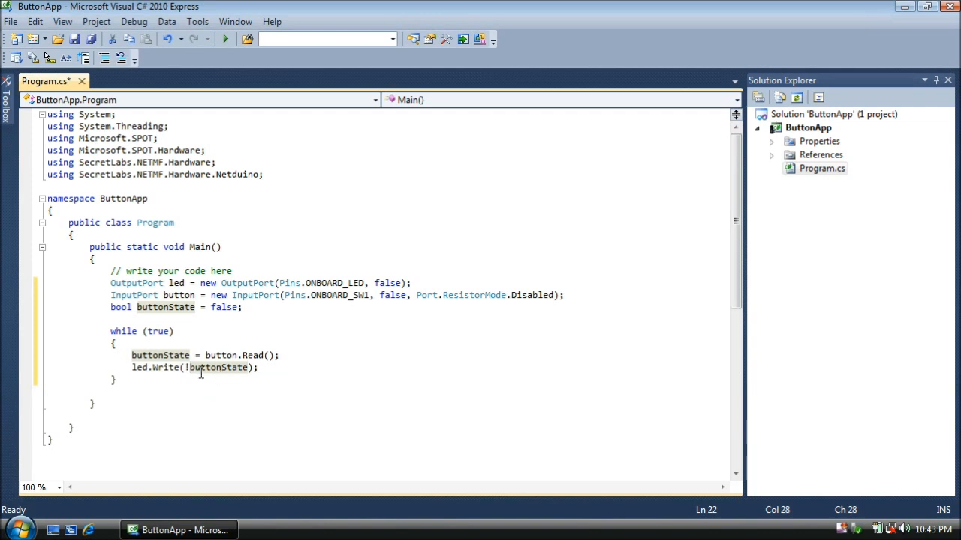
mouse_move(210, 388)
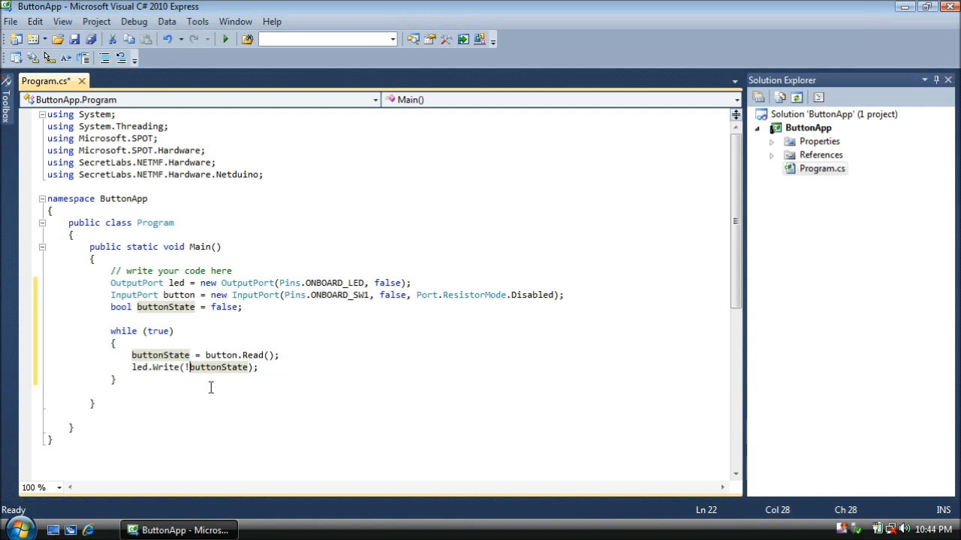
mouse_move(221, 373)
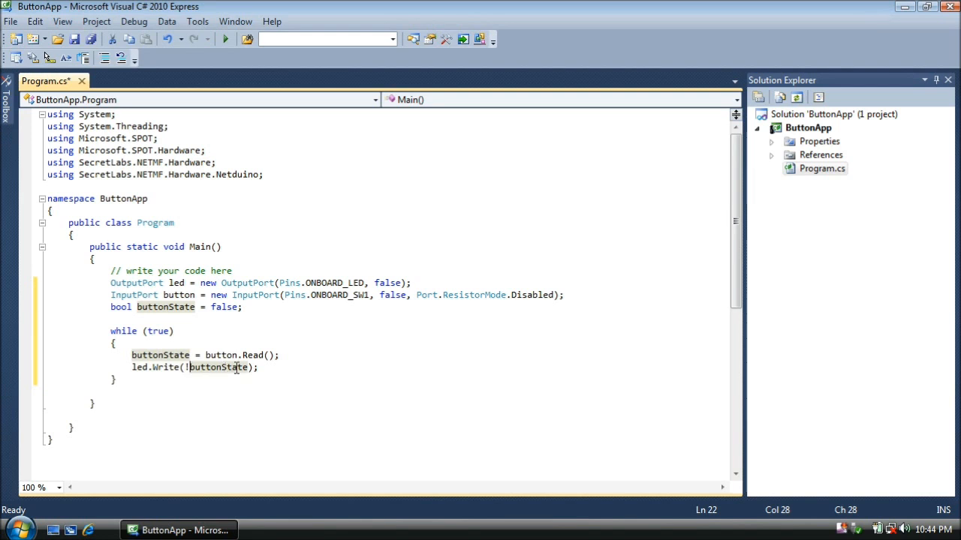
mouse_move(217, 366)
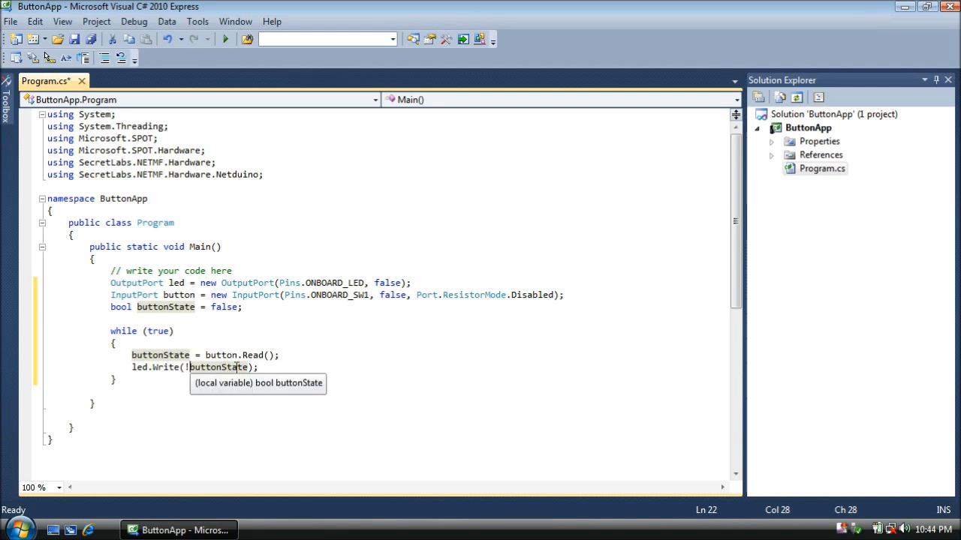
mouse_move(189, 399)
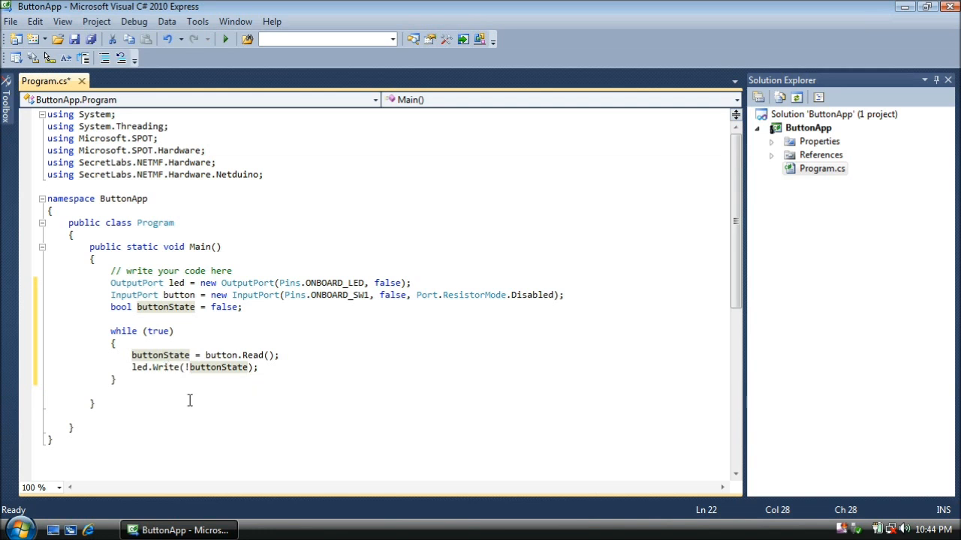
mouse_move(197, 405)
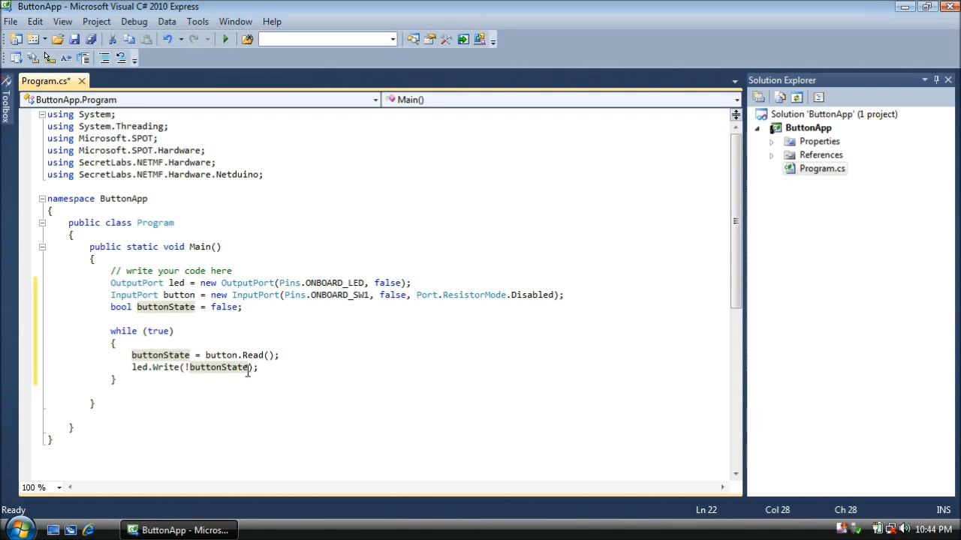
click(259, 367)
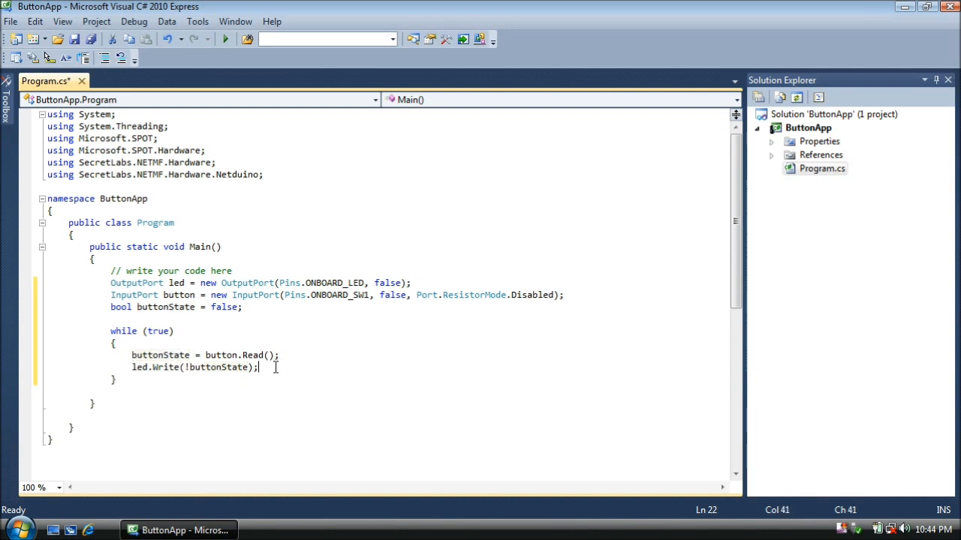
mouse_move(96, 21)
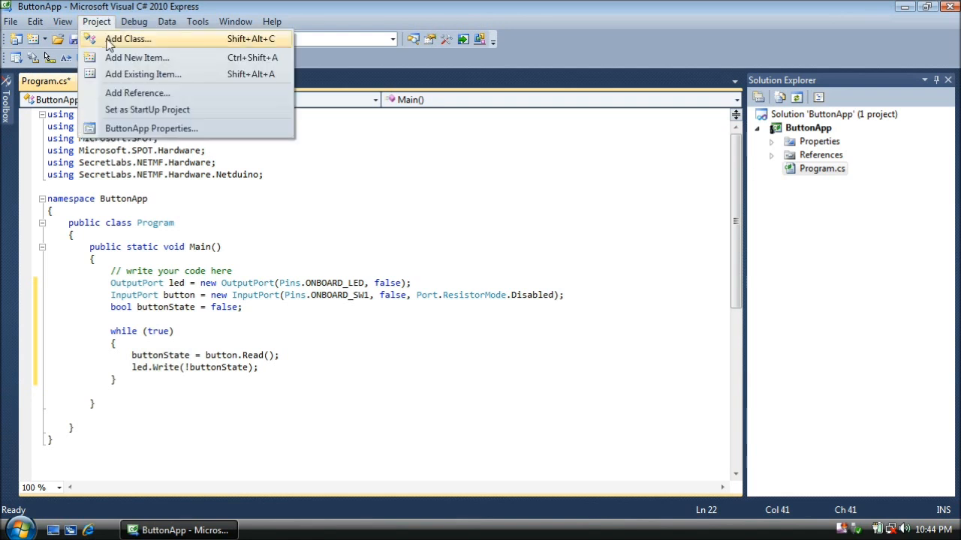
mouse_move(150, 129)
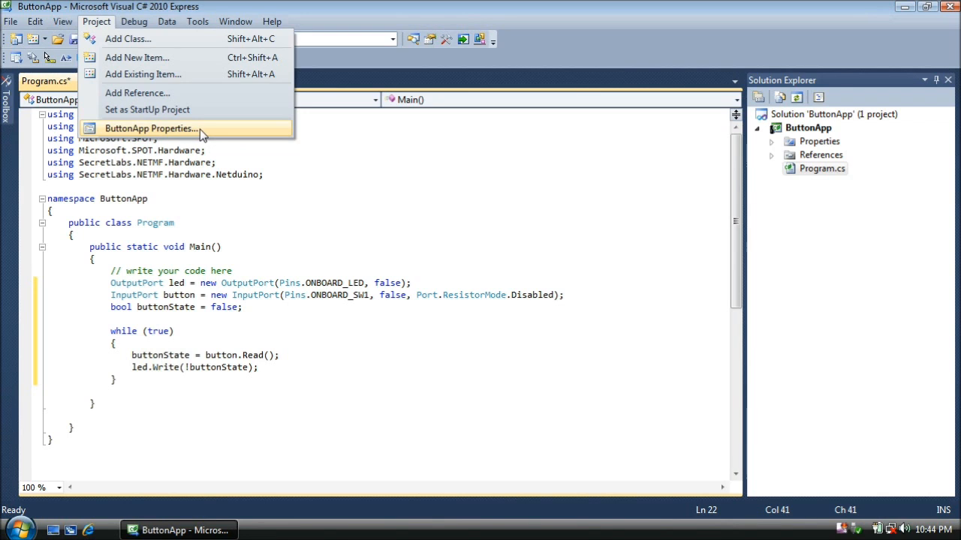
Set ButtonApp's .NET Micro Framework transport to USB targeting Netduino_Netduino, then close the settings
click(150, 129)
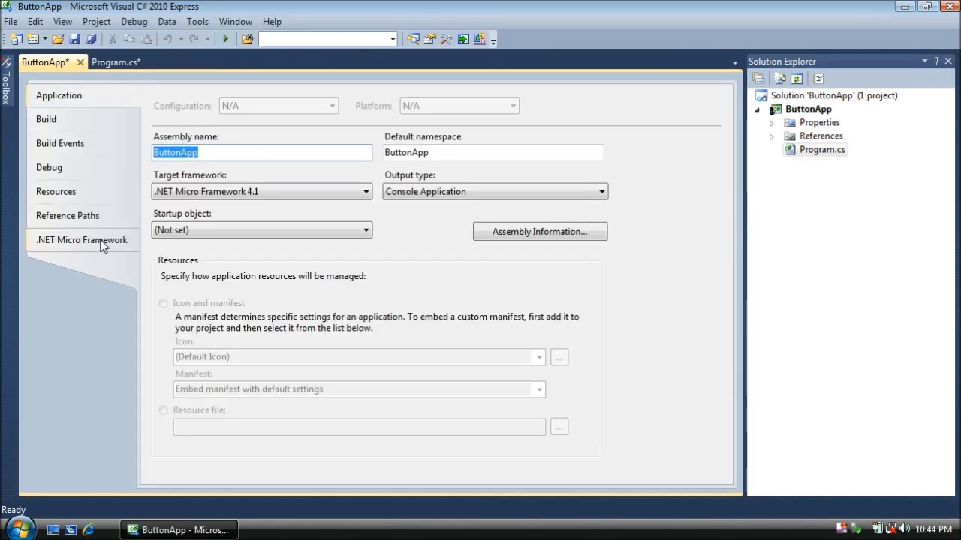
click(81, 240)
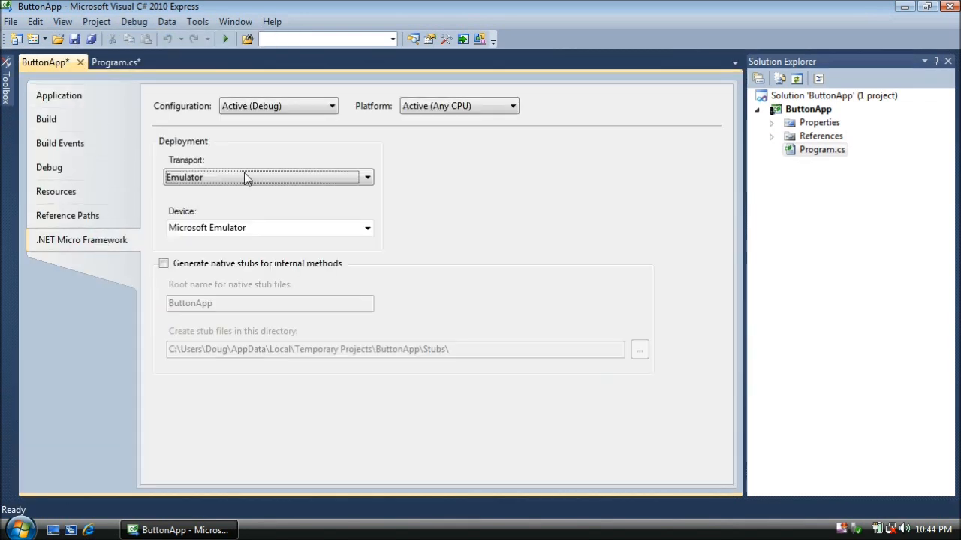
click(366, 178)
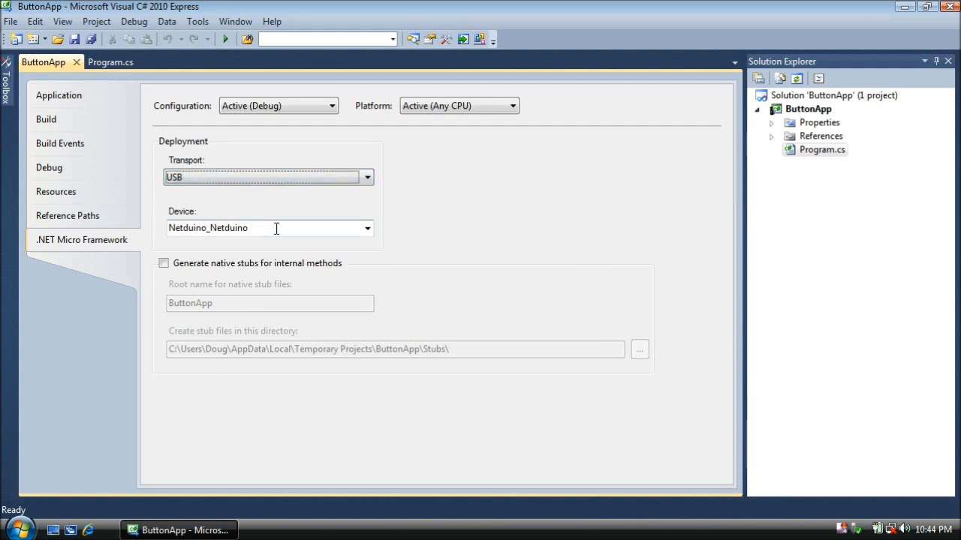
mouse_move(75, 63)
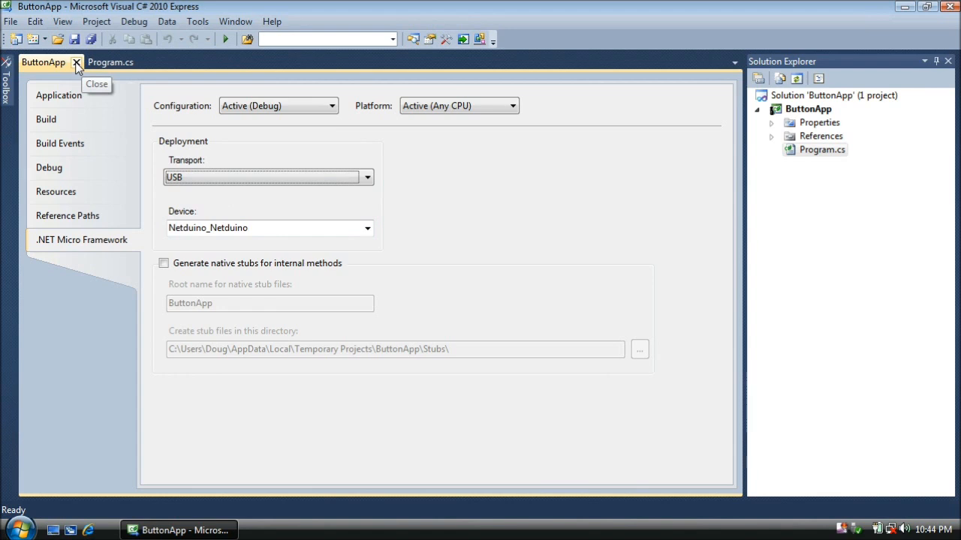
click(77, 63)
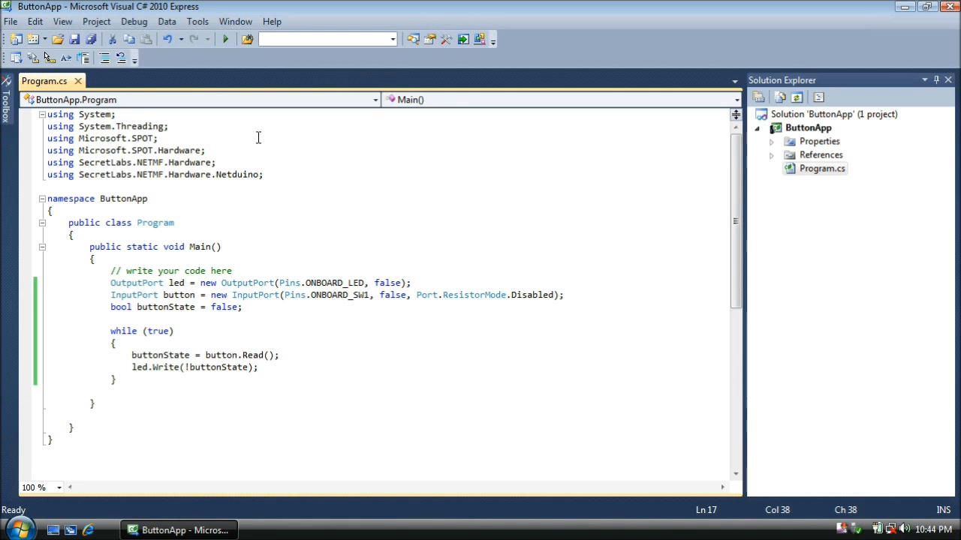
mouse_move(225, 39)
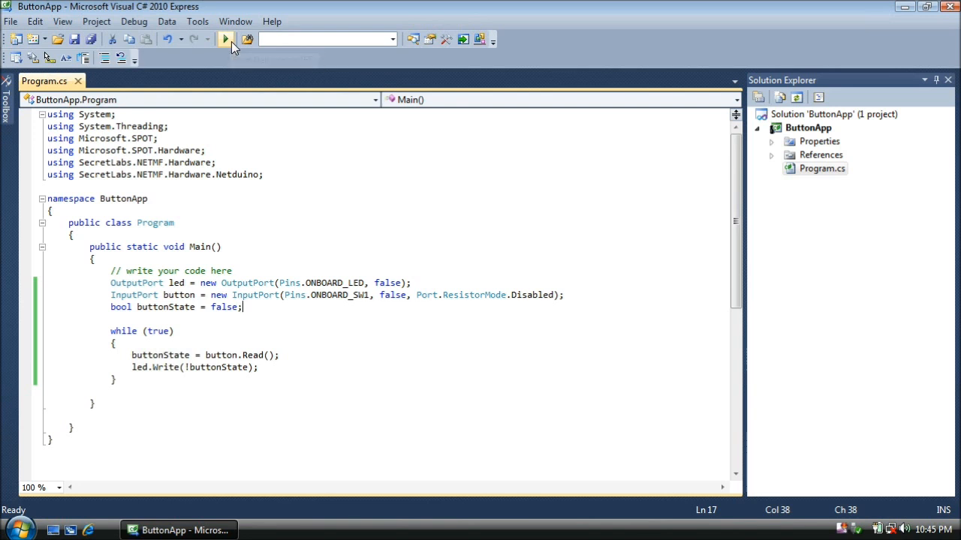
Start debugging to build ButtonApp and deploy it to the Netduino
click(225, 39)
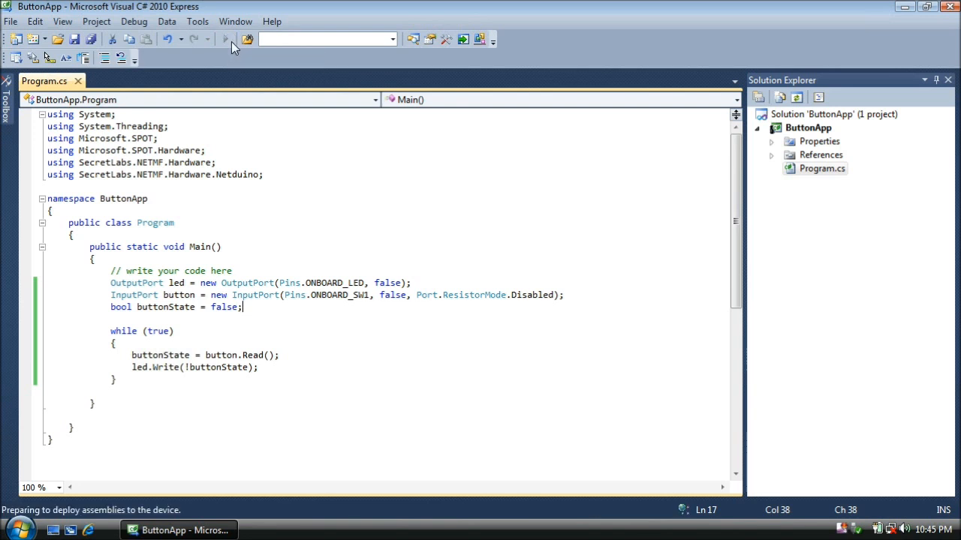